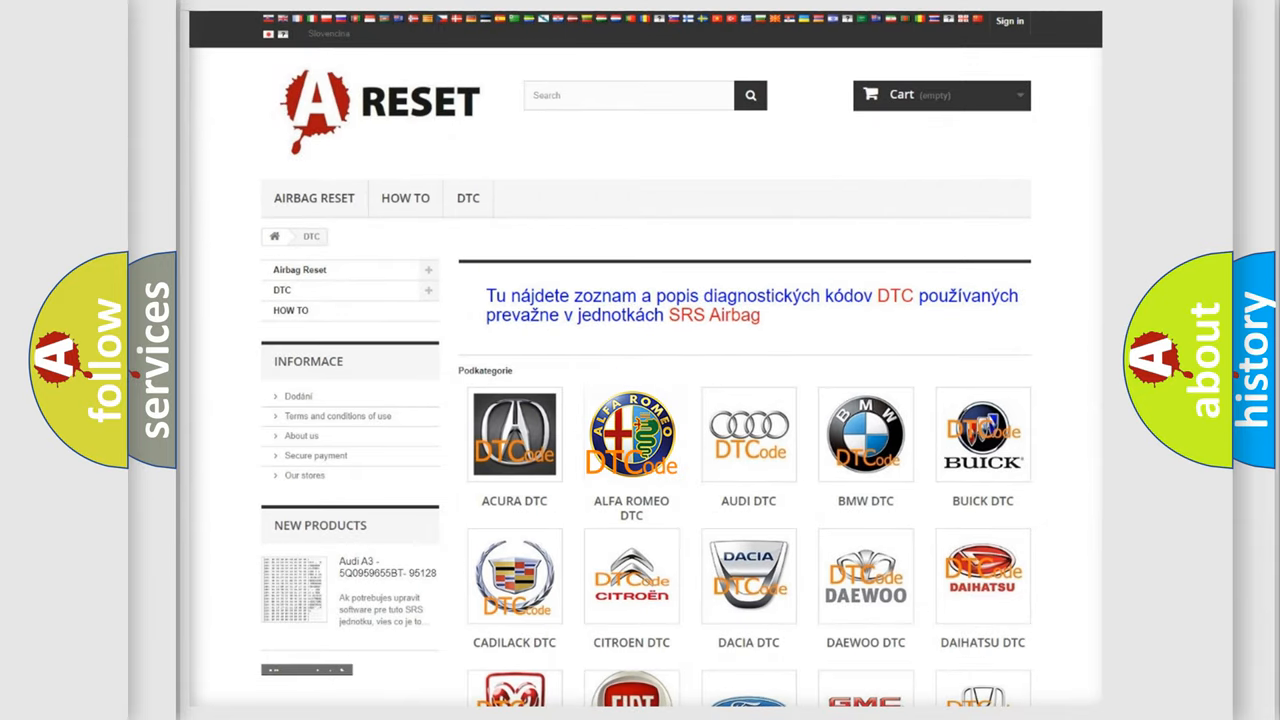
# Open the Alfa Romeo DTC list and scroll to code U1A01-87, Dual Clutch Shifter Module missing message.
pyautogui.click(631, 434)
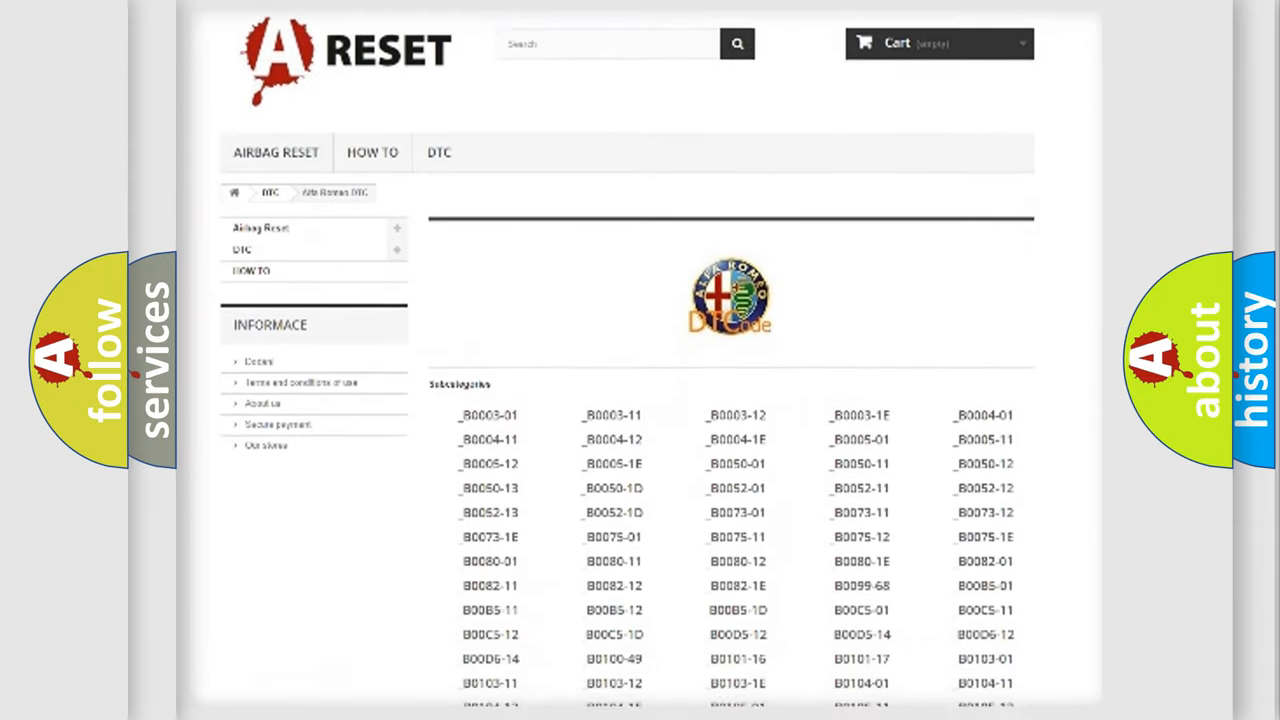
pyautogui.scroll(-3)
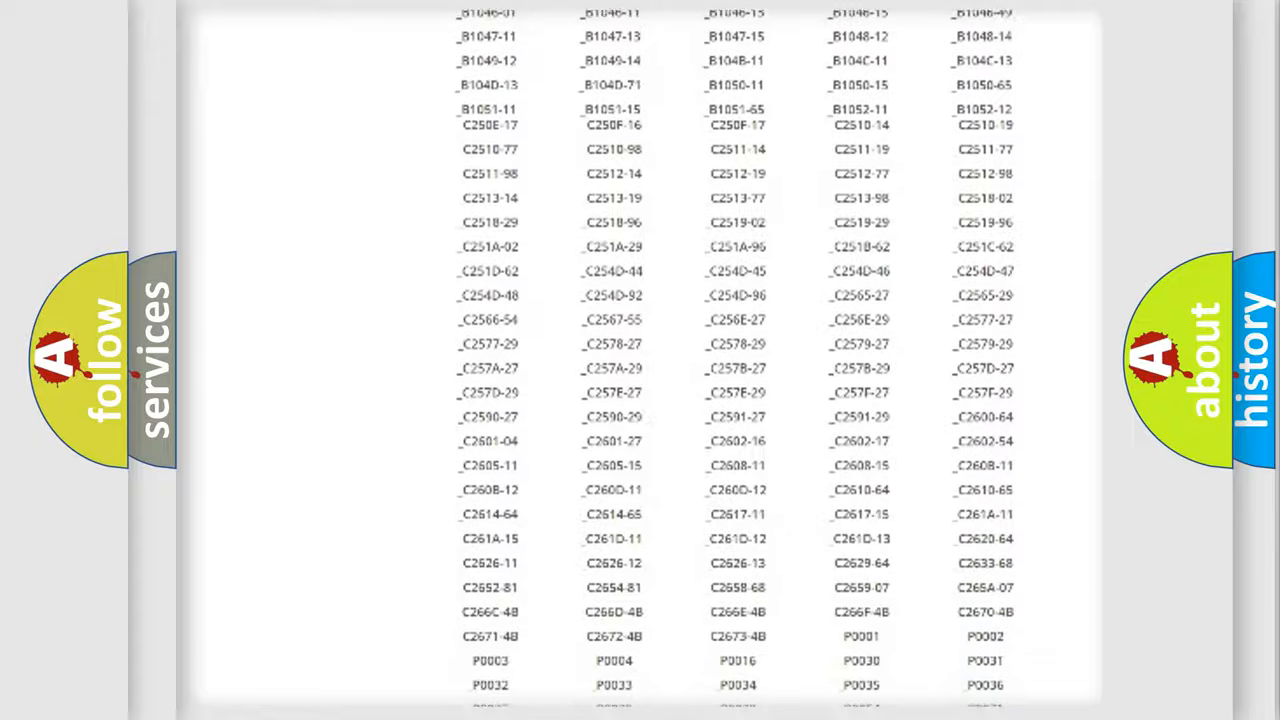
pyautogui.scroll(3)
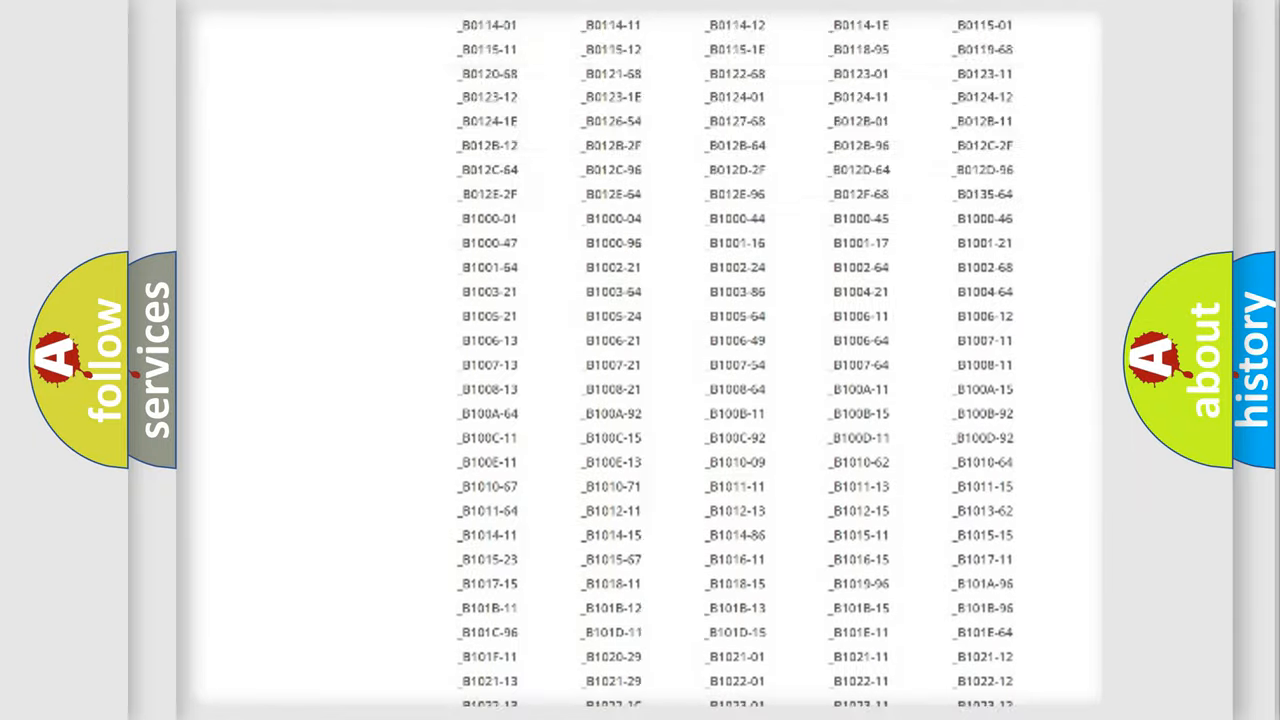
pyautogui.scroll(3)
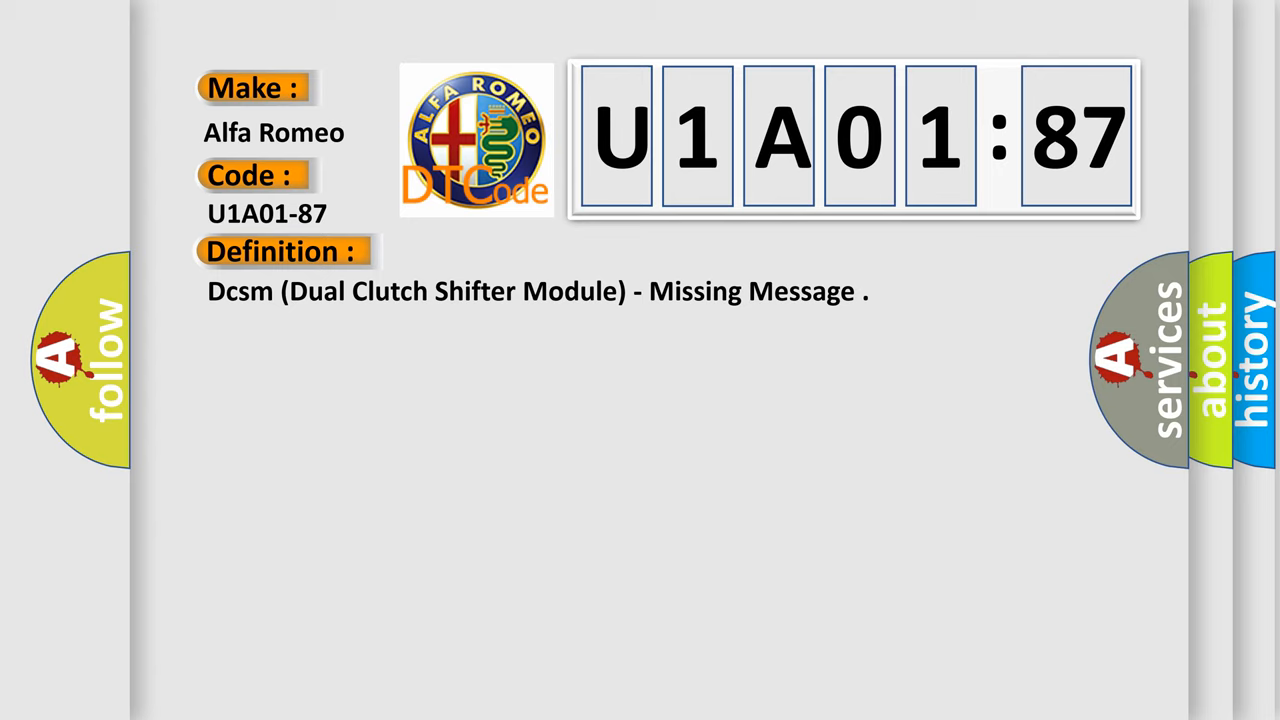
# Reveal the U1A01-87 description: expected messages are not received, e.g., after unforeseen resets.
pyautogui.click(520, 251)
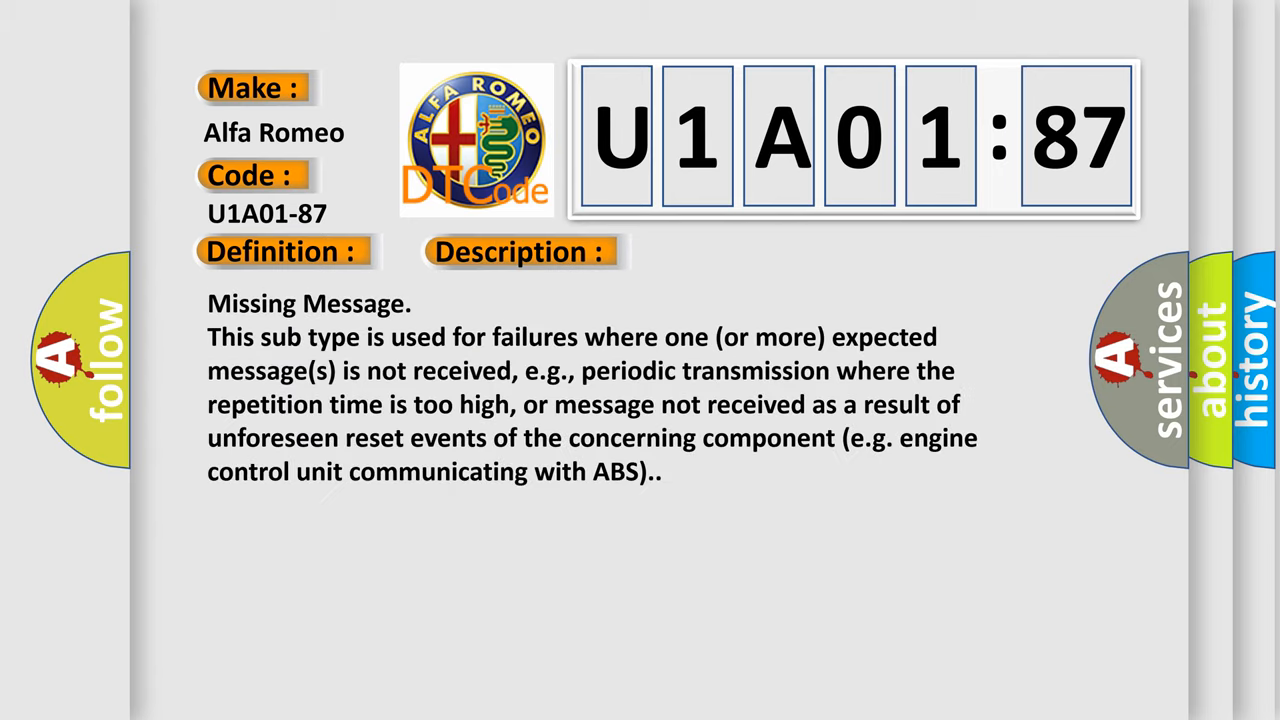